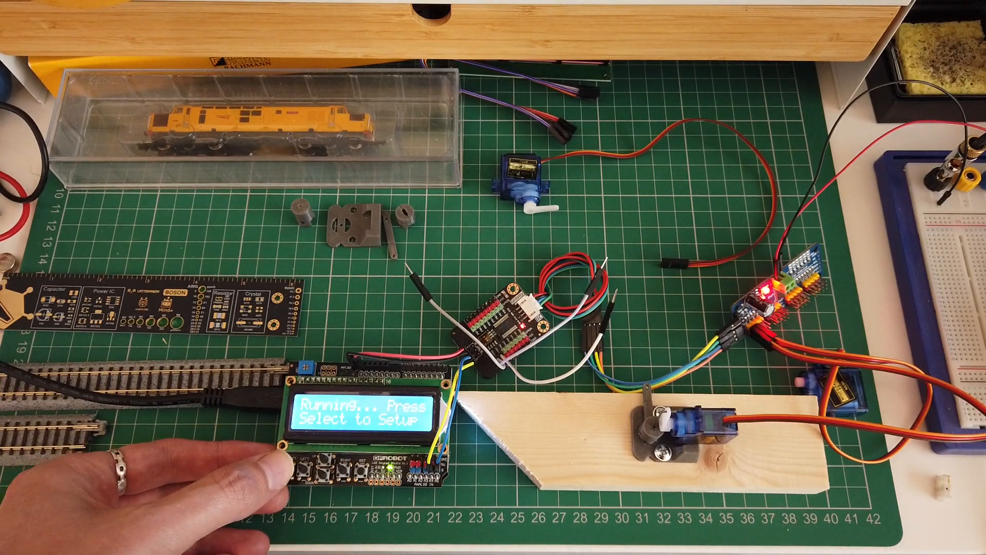
Enter setup with Select, let the servo centre, then begin Setup limit 1
click(302, 469)
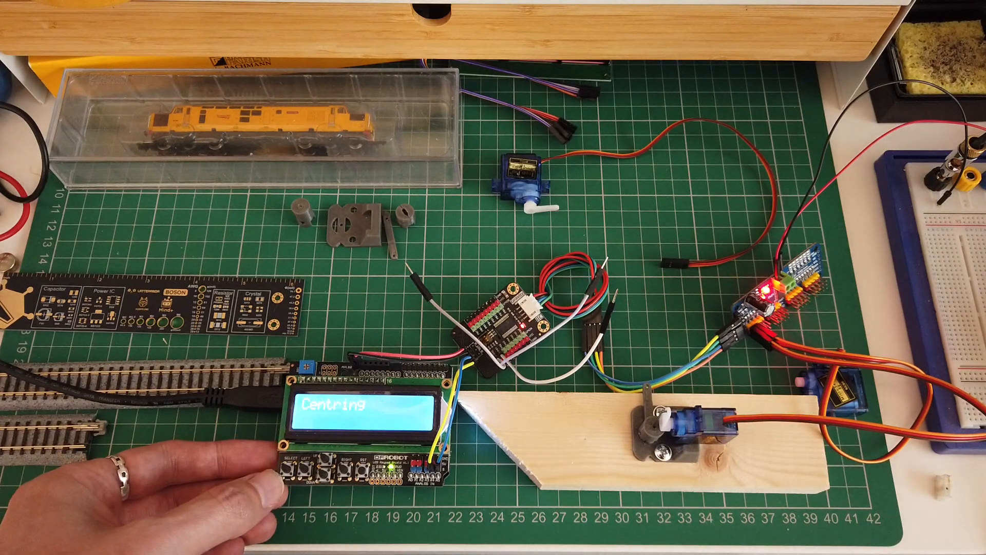
click(302, 468)
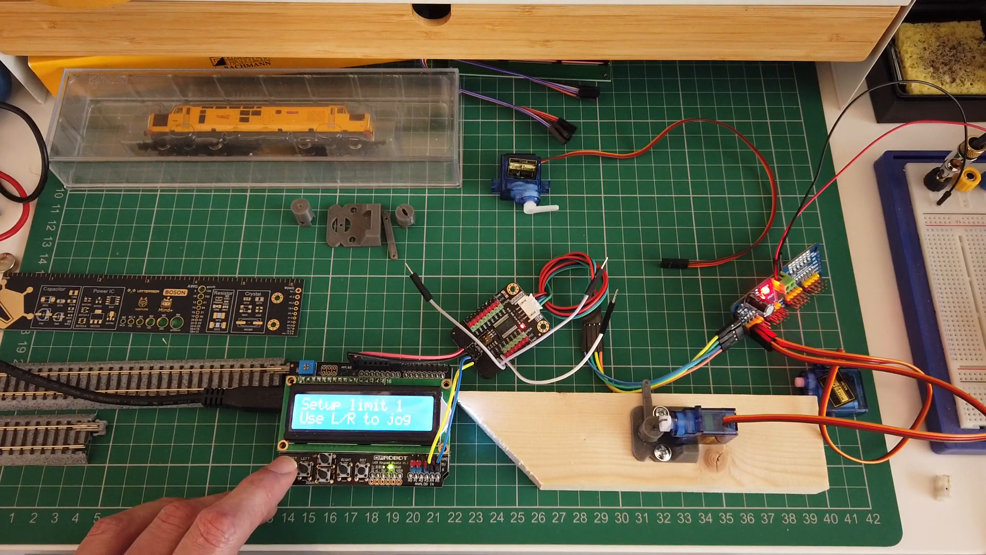
Save limit 1 with Select and jog the servo toward limit 2
click(356, 456)
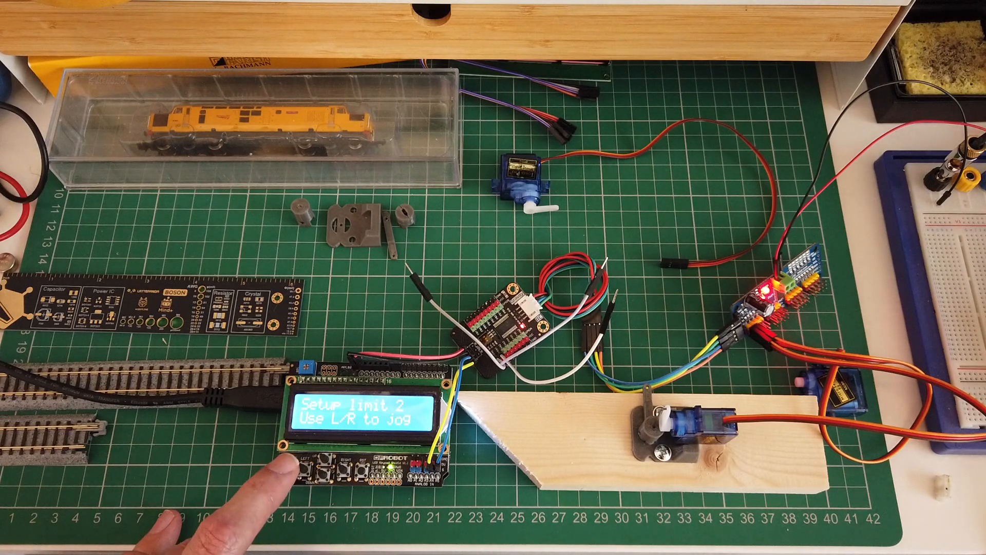
click(302, 465)
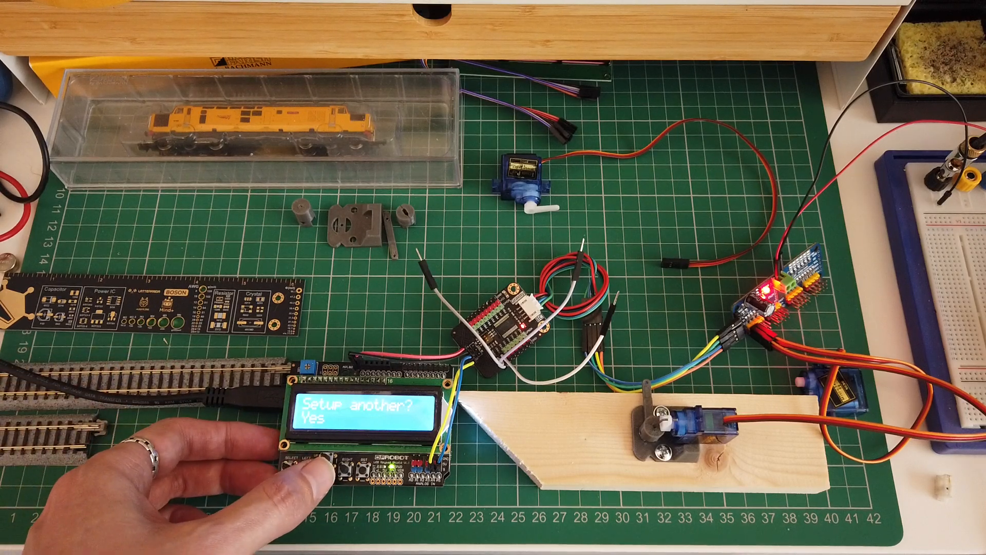
Answer the 'Setup another?' prompt with Select and return to Running mode
click(302, 459)
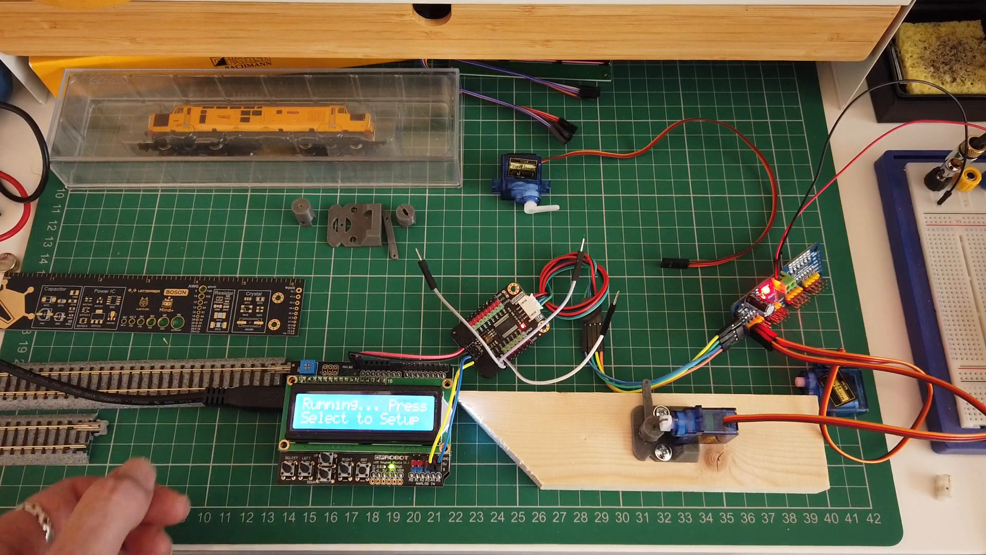